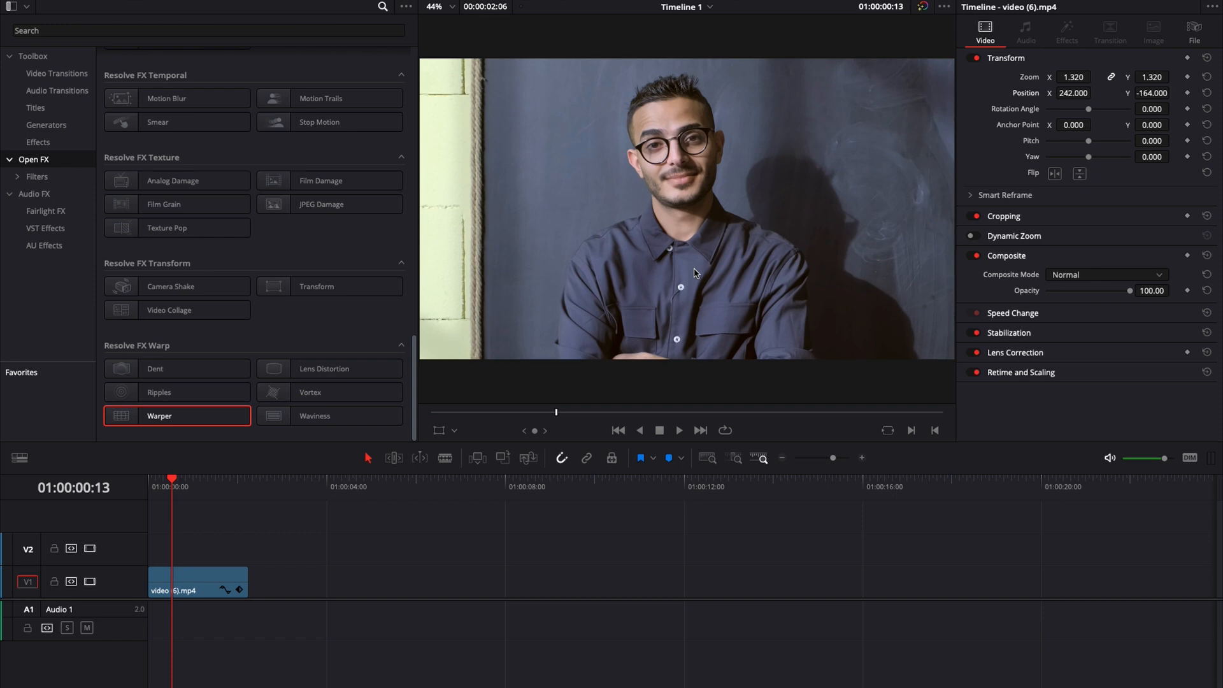
mouse_move(656, 133)
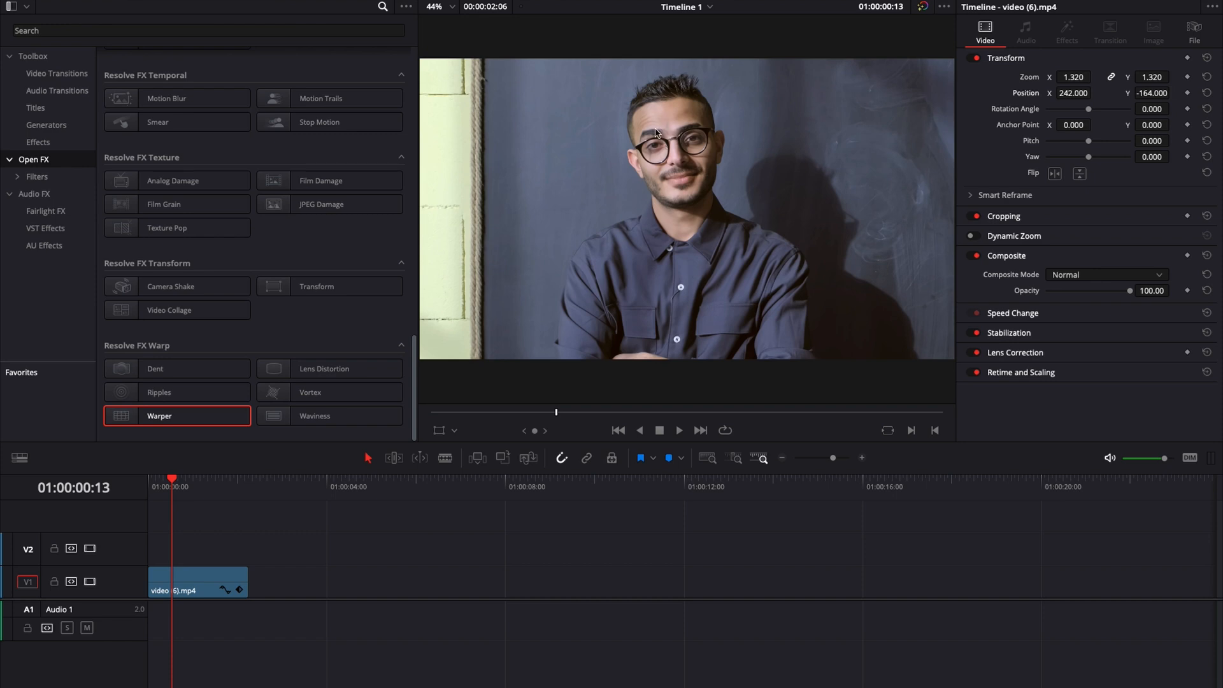
mouse_move(651, 72)
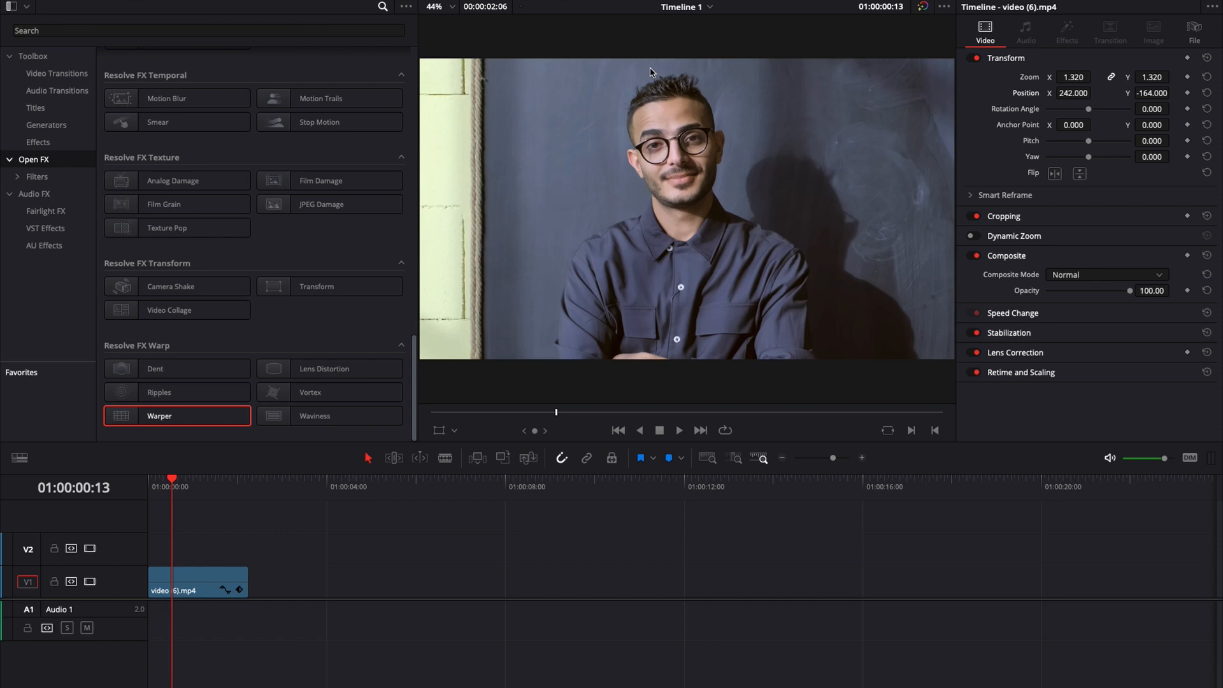
mouse_move(726, 212)
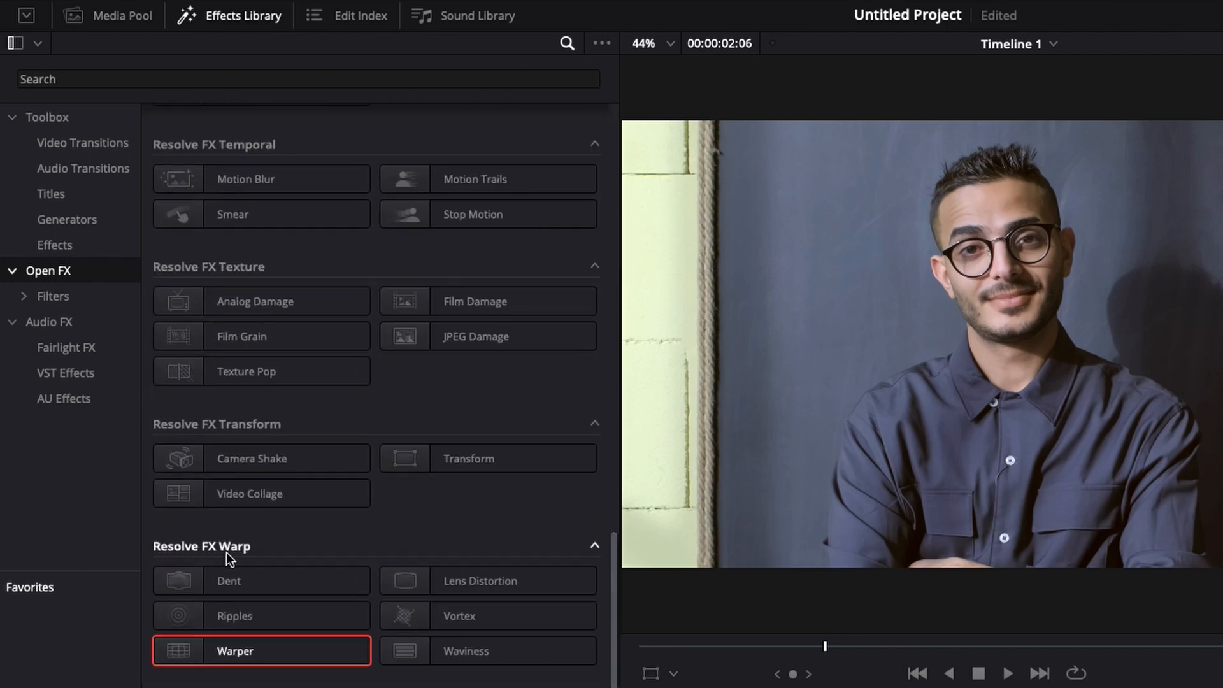
mouse_move(247, 624)
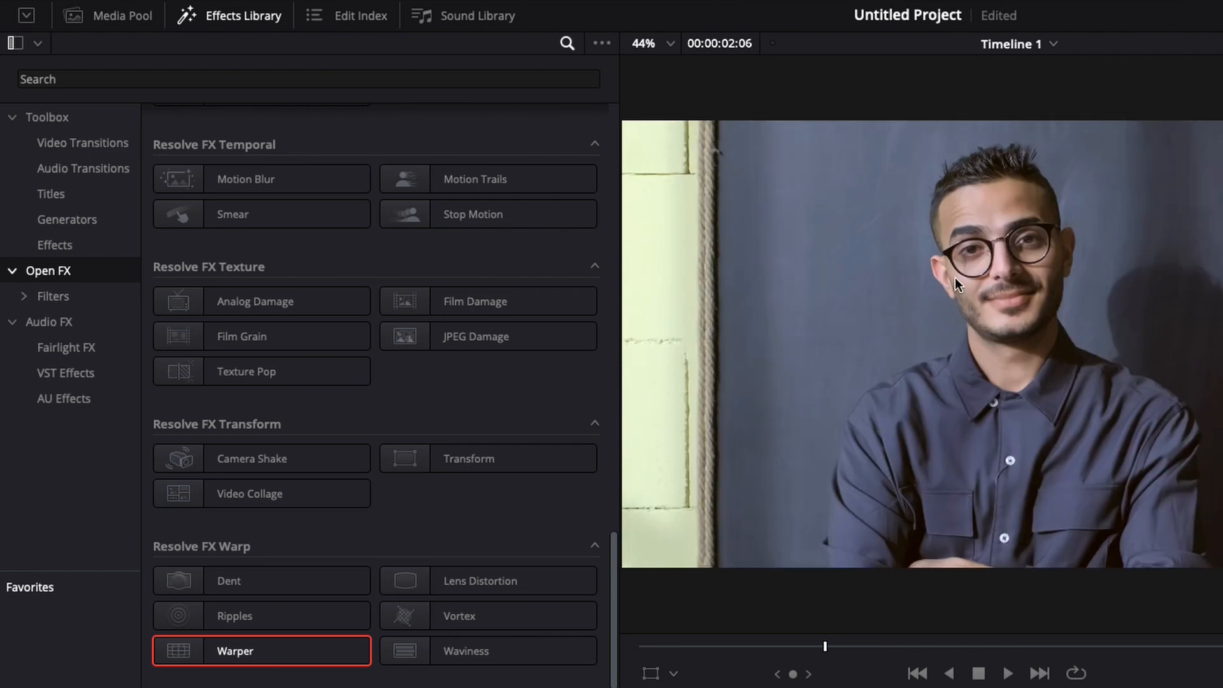
mouse_move(1051, 220)
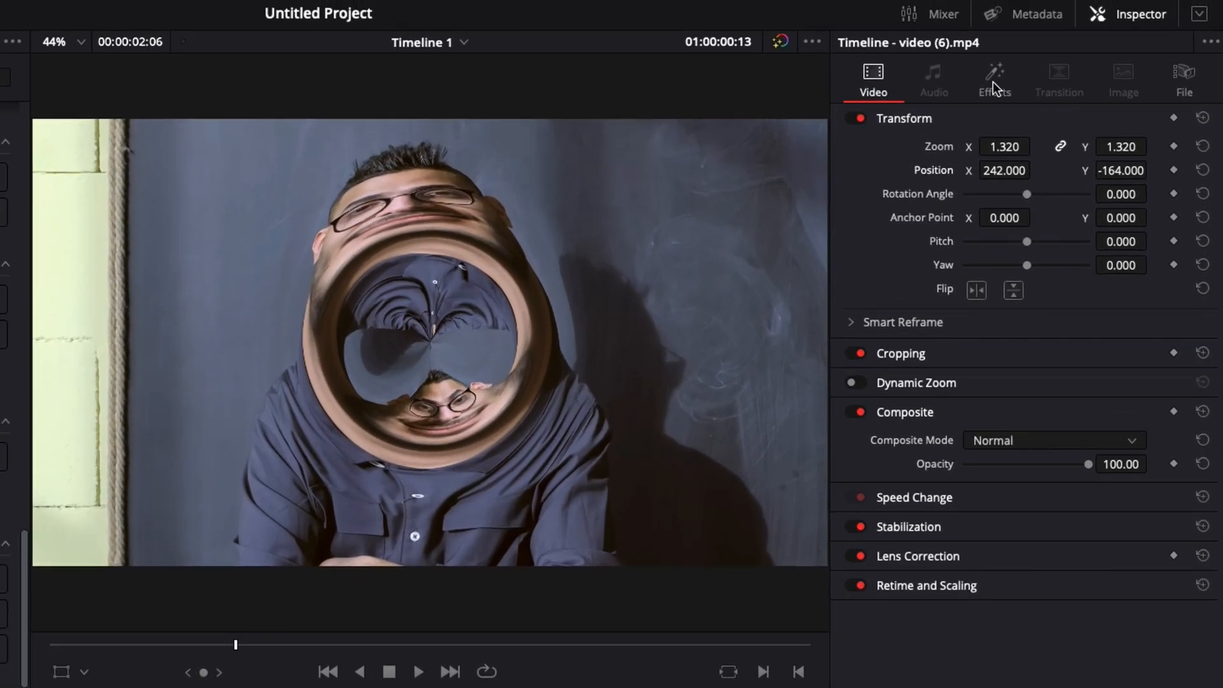
Step: Set the Dent to Type 2, raise Position Y to 0.623 and shrink Size to 0.187
left_click(994, 79)
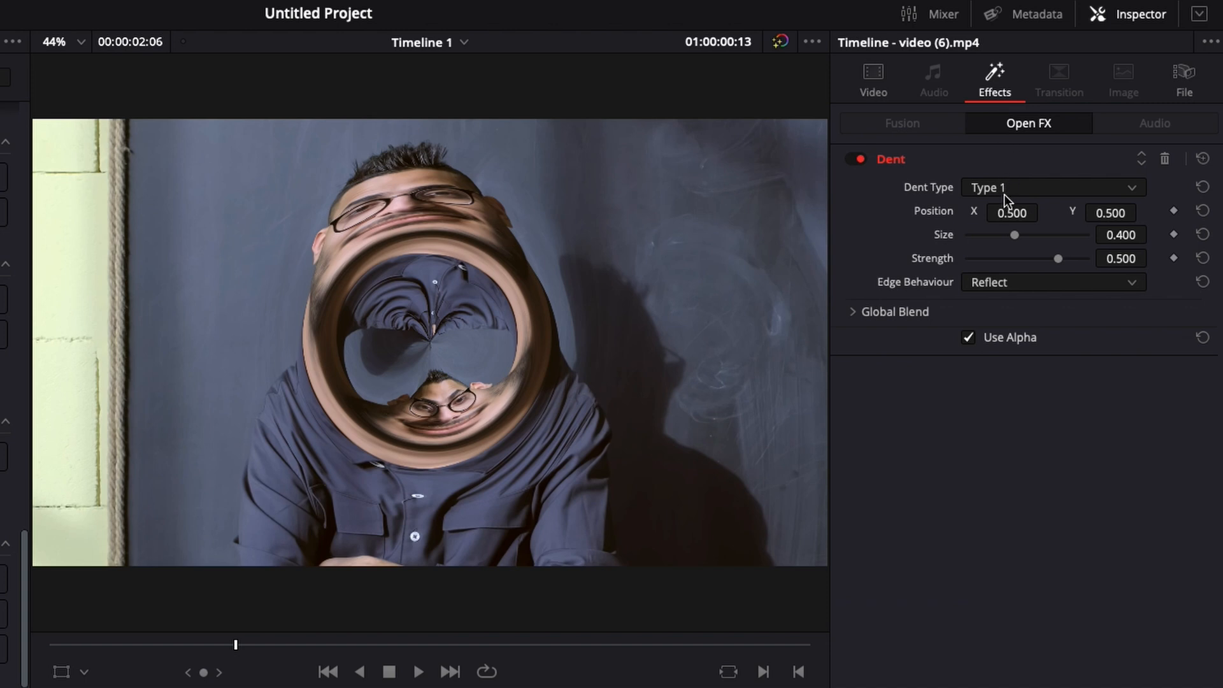
left_click(1051, 187)
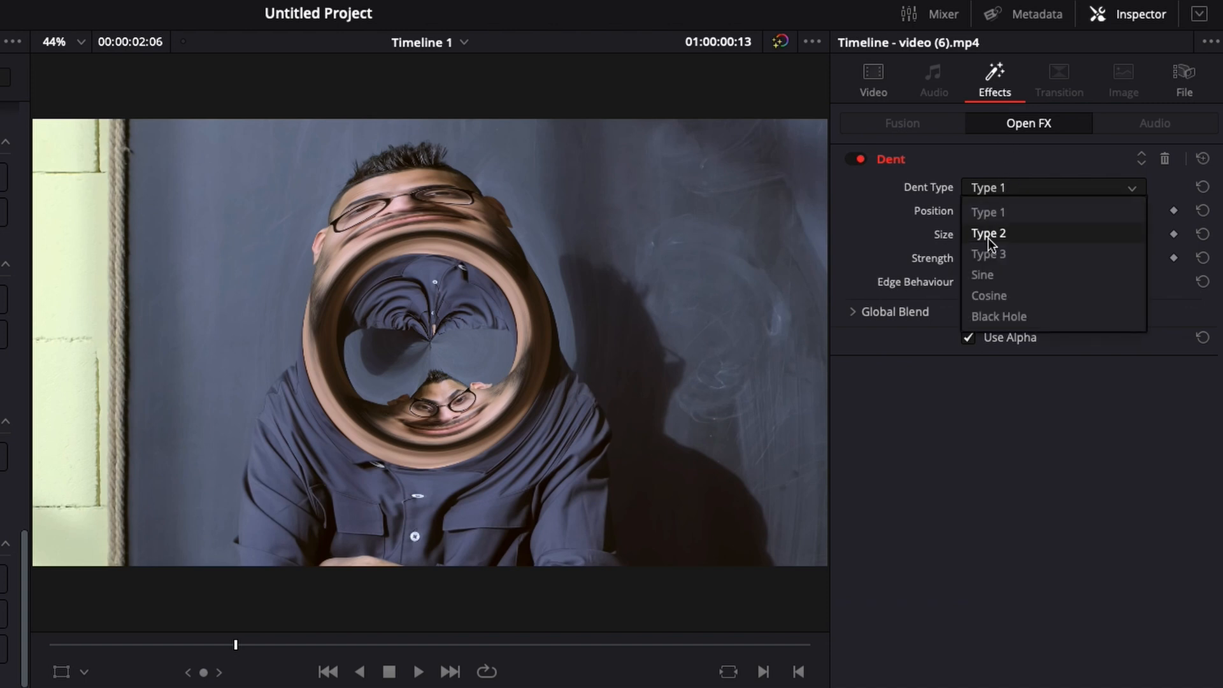
left_click(989, 232)
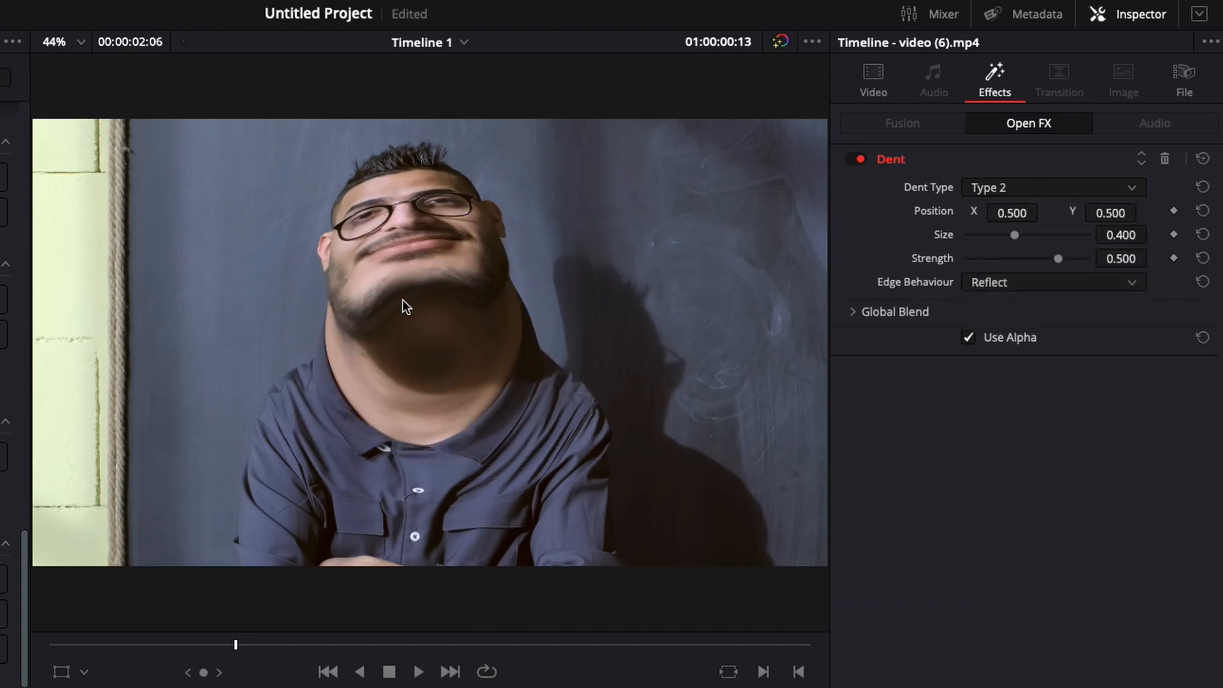
mouse_move(1073, 254)
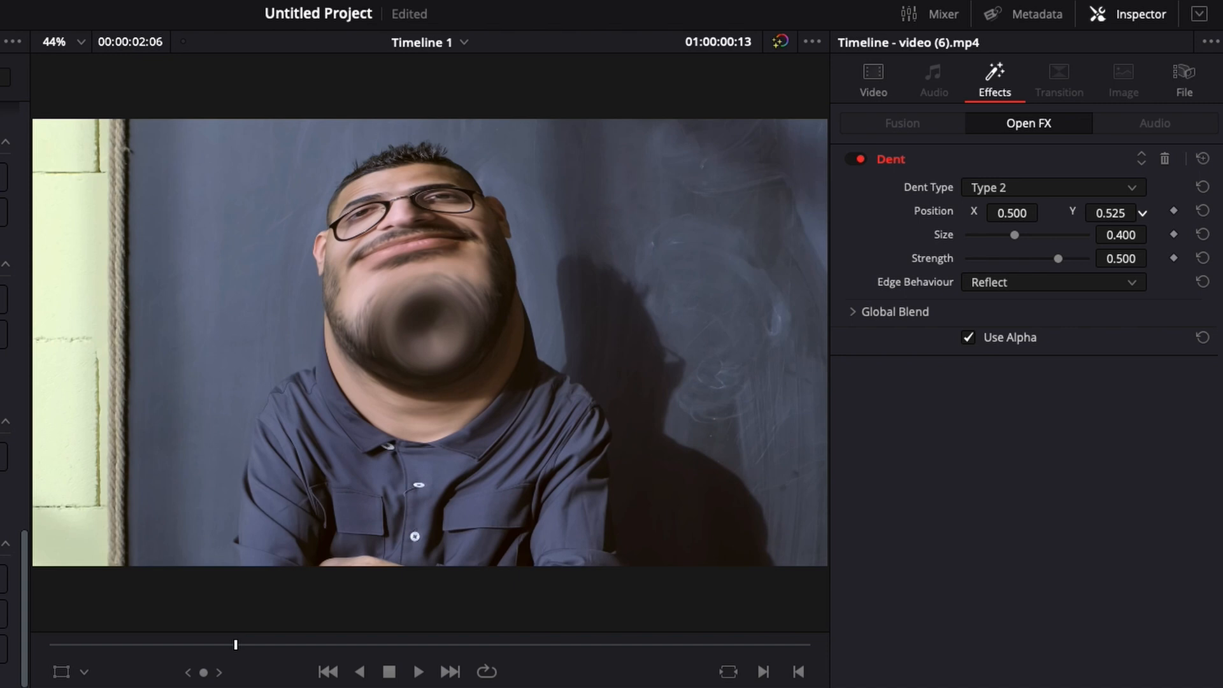
left_click(1112, 213)
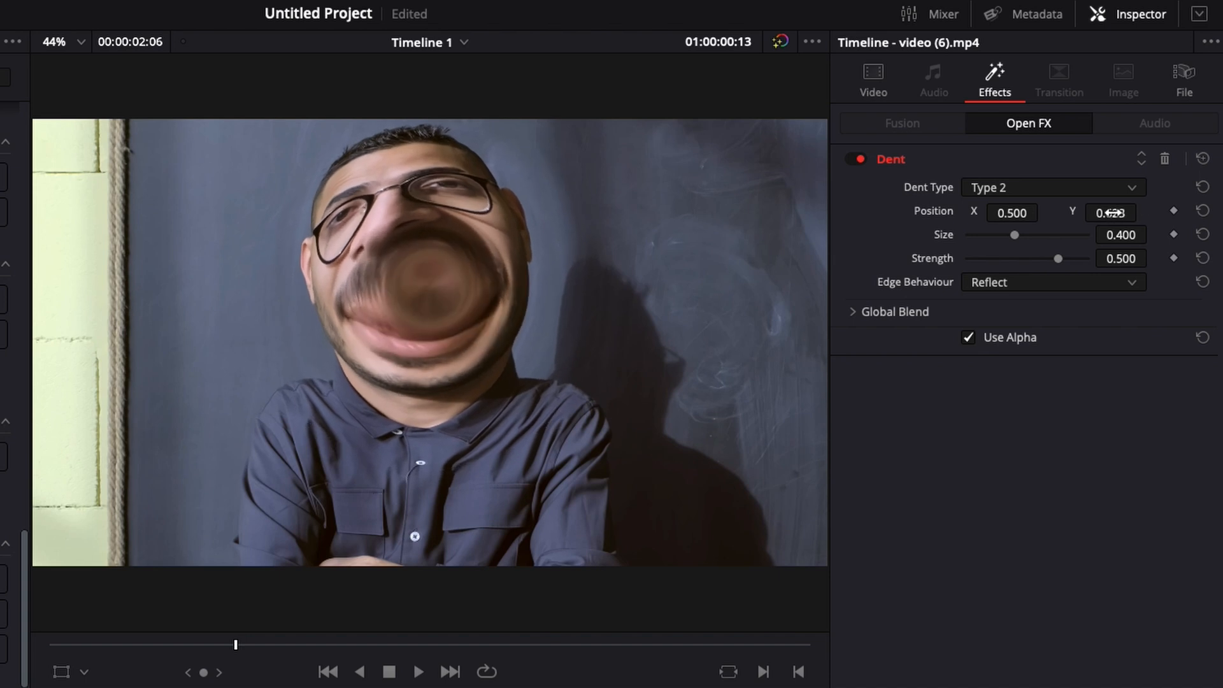
left_click_drag(1015, 235, 989, 234)
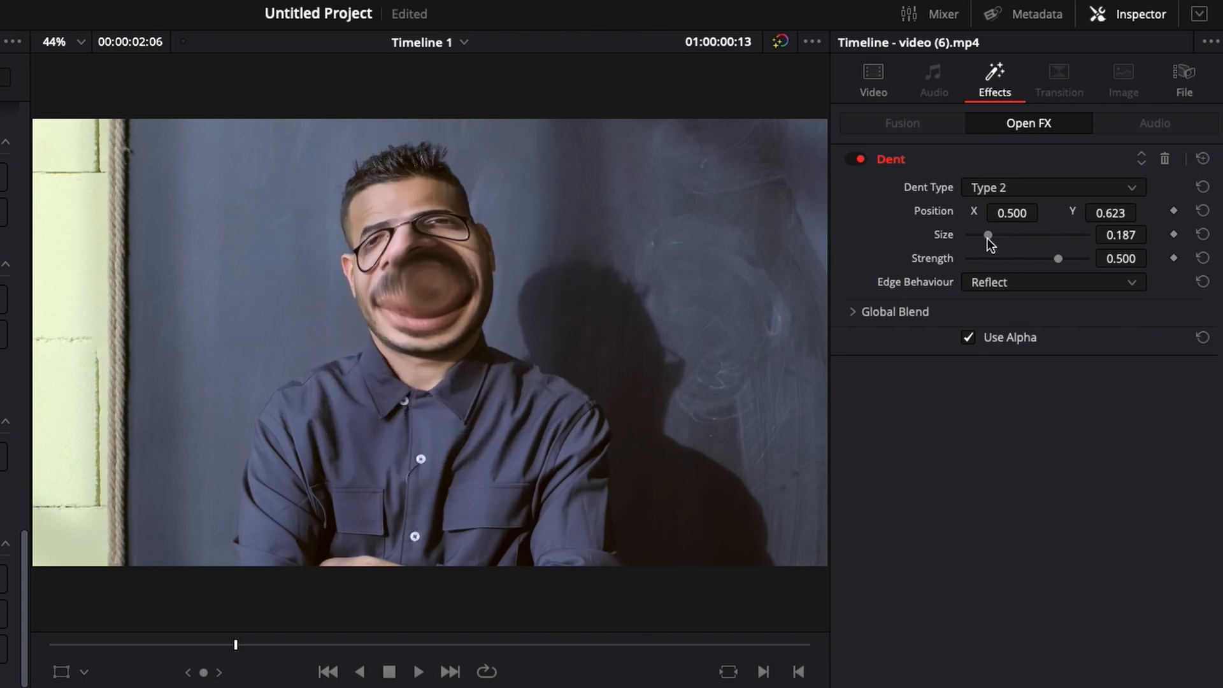
Step: Place the dent at X 0.440, Y 0.714 with Size 0.226, then add a second Dent effect
left_click(1142, 215)
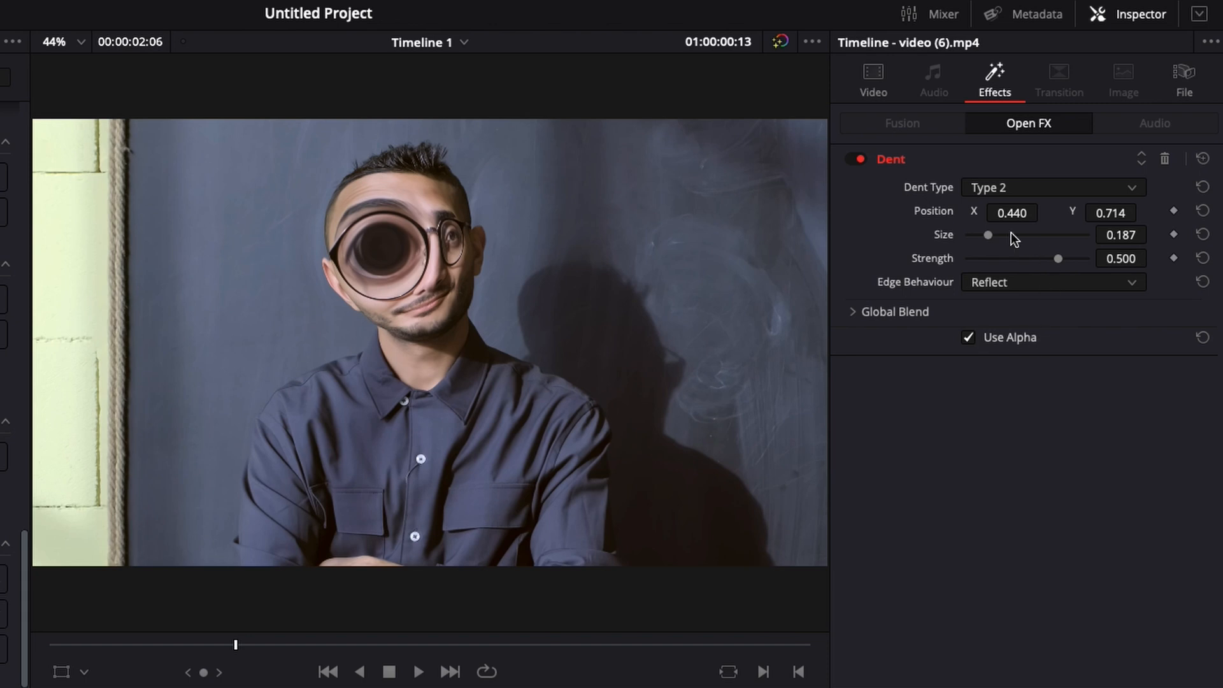
left_click_drag(989, 235, 993, 234)
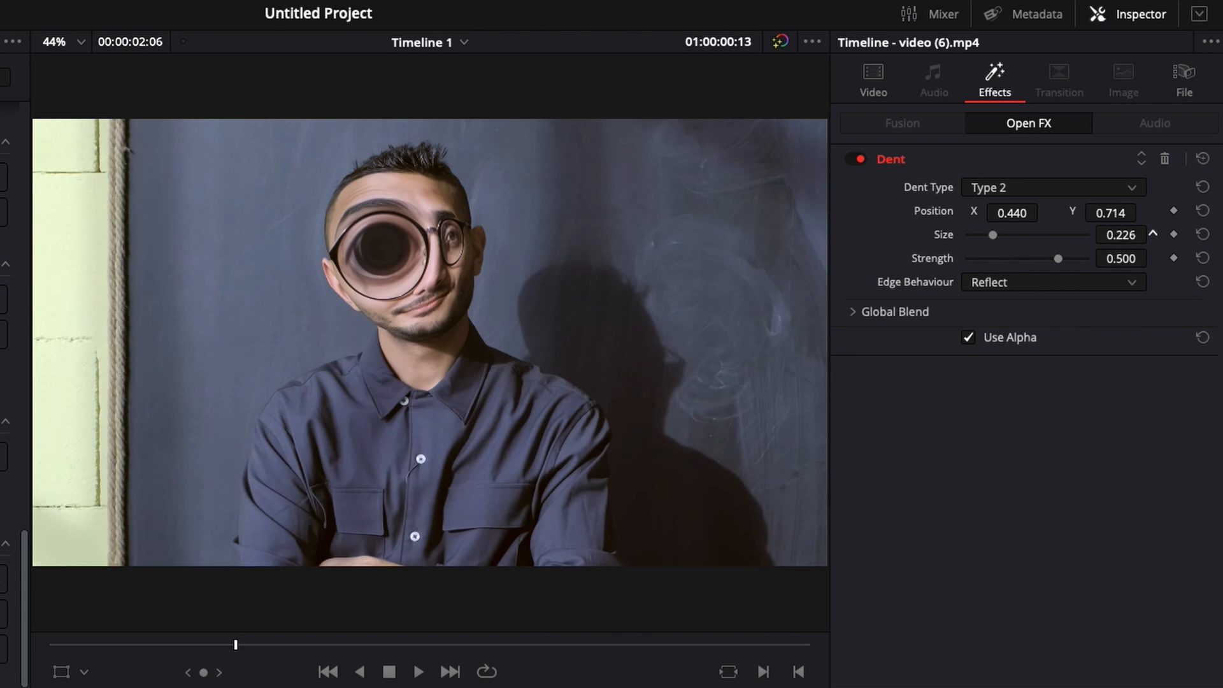
left_click_drag(993, 235, 967, 234)
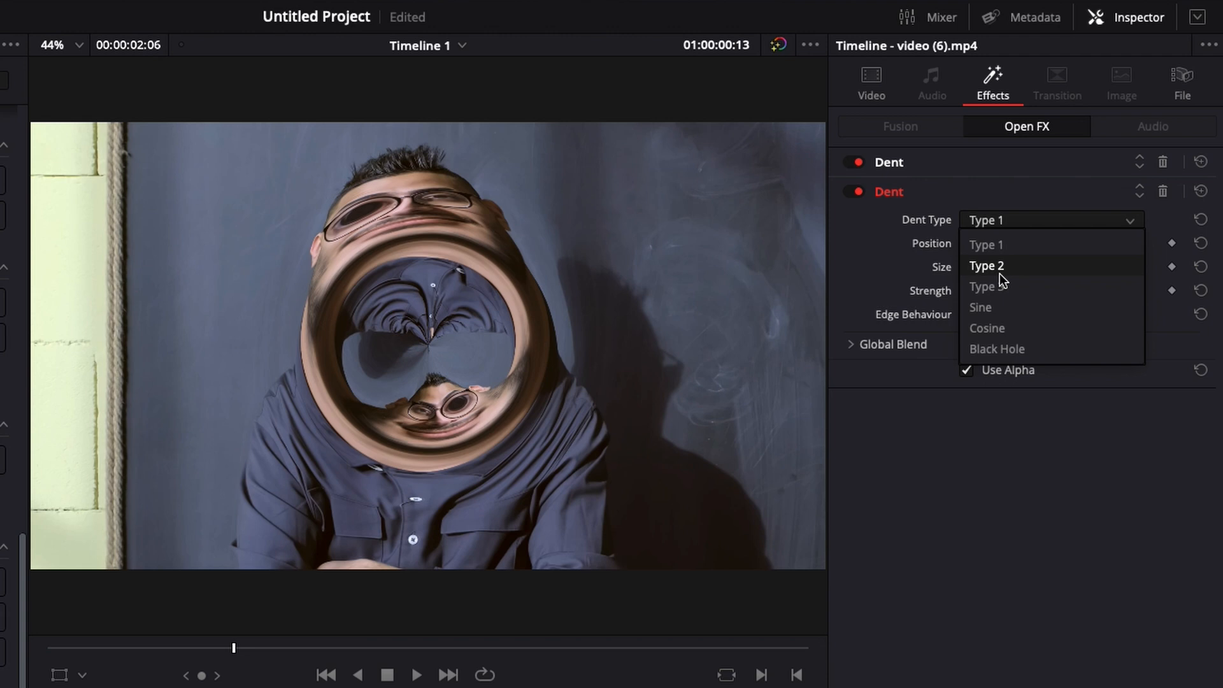
Step: Set the second Dent to Type 2 at X 0.512, Y 0.738, Size 0.088 over the other eye
left_click(987, 266)
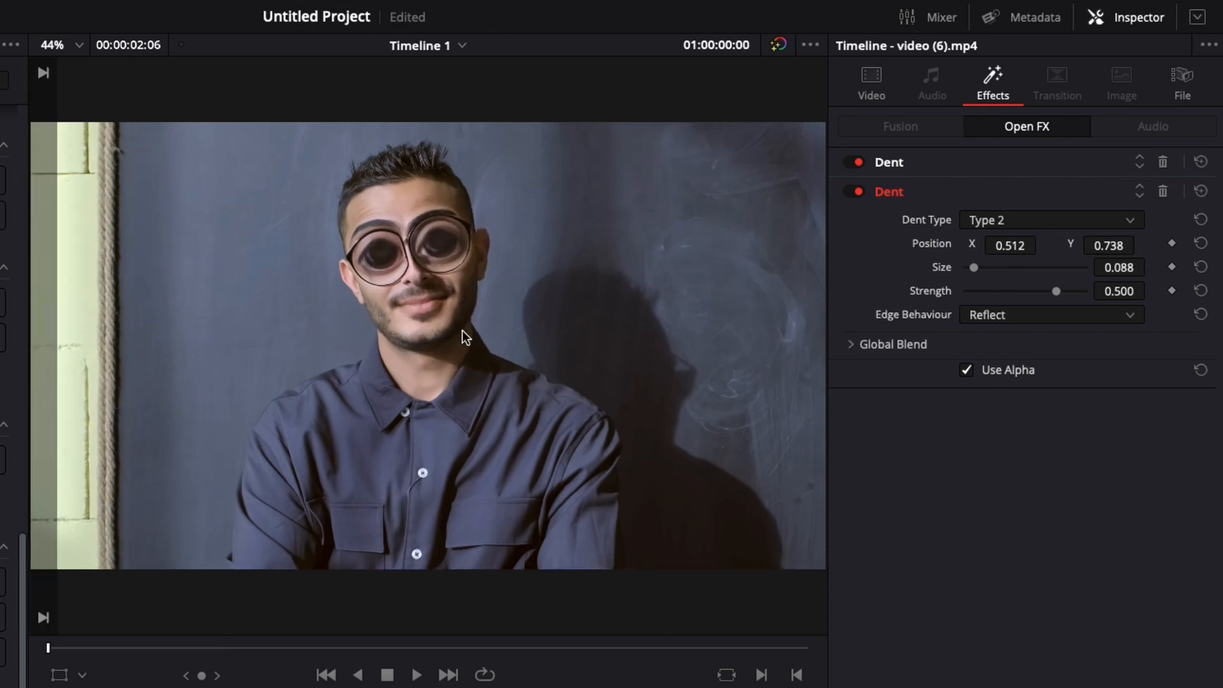
mouse_move(305, 323)
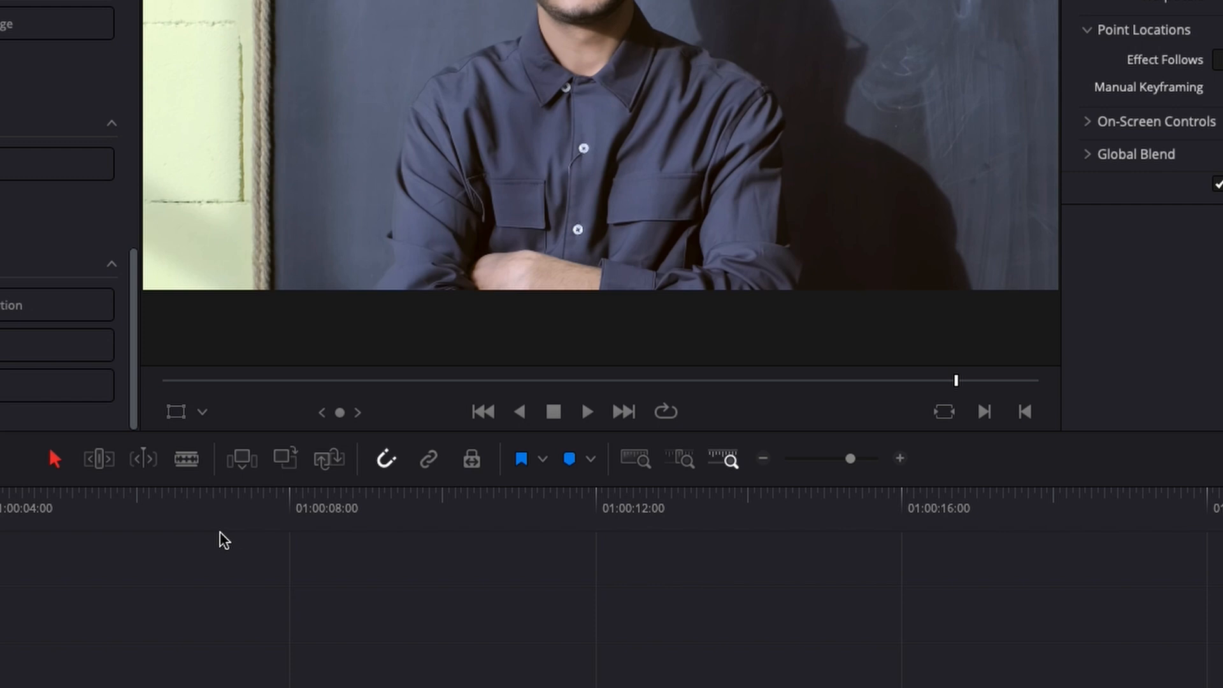
Step: Switch the viewer overlay to Open FX Overlay so the effect's control points show
left_click(201, 412)
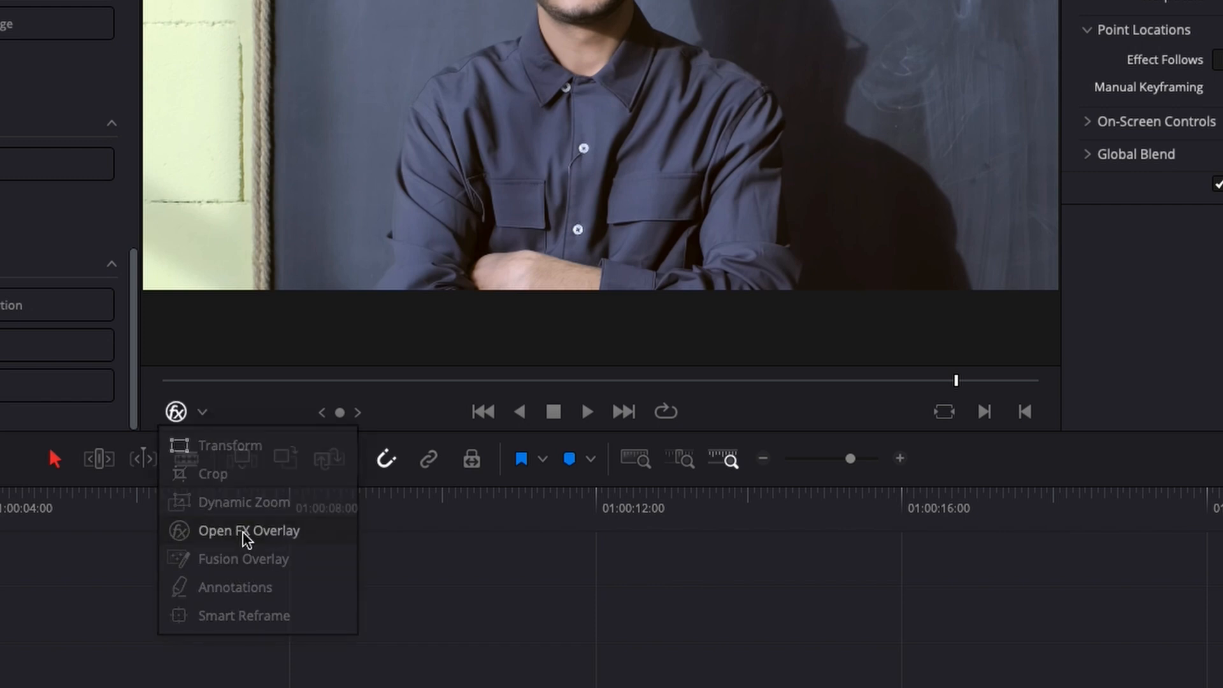
left_click(248, 530)
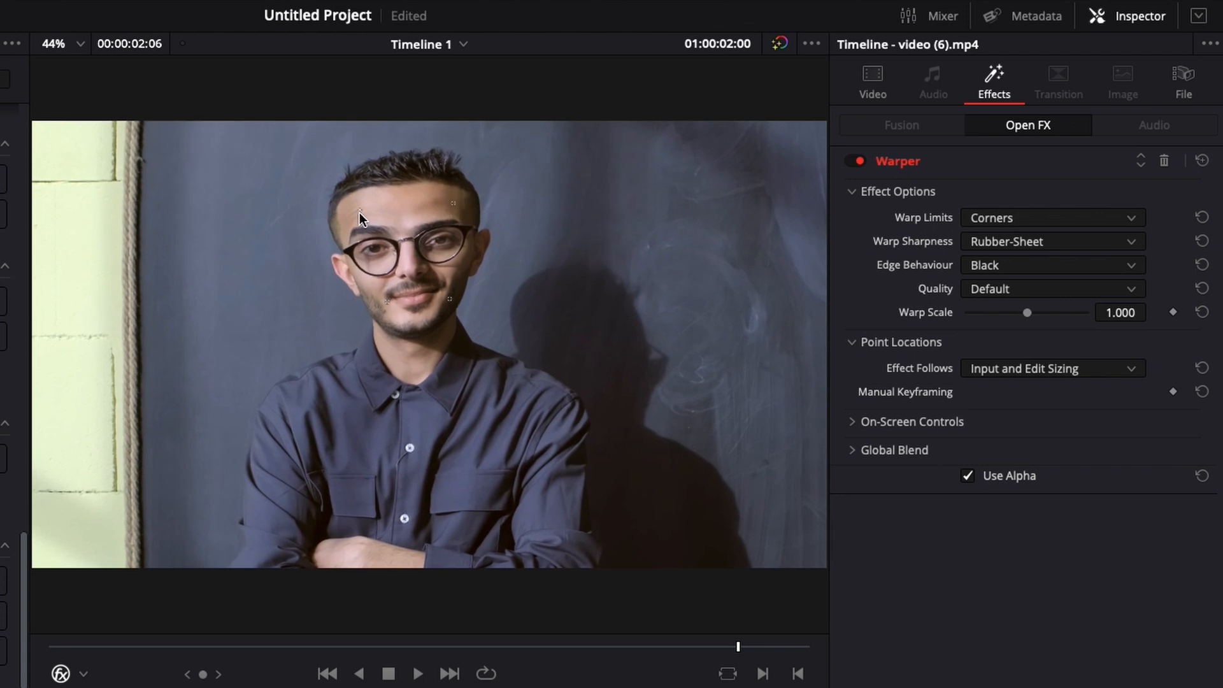
mouse_move(264, 354)
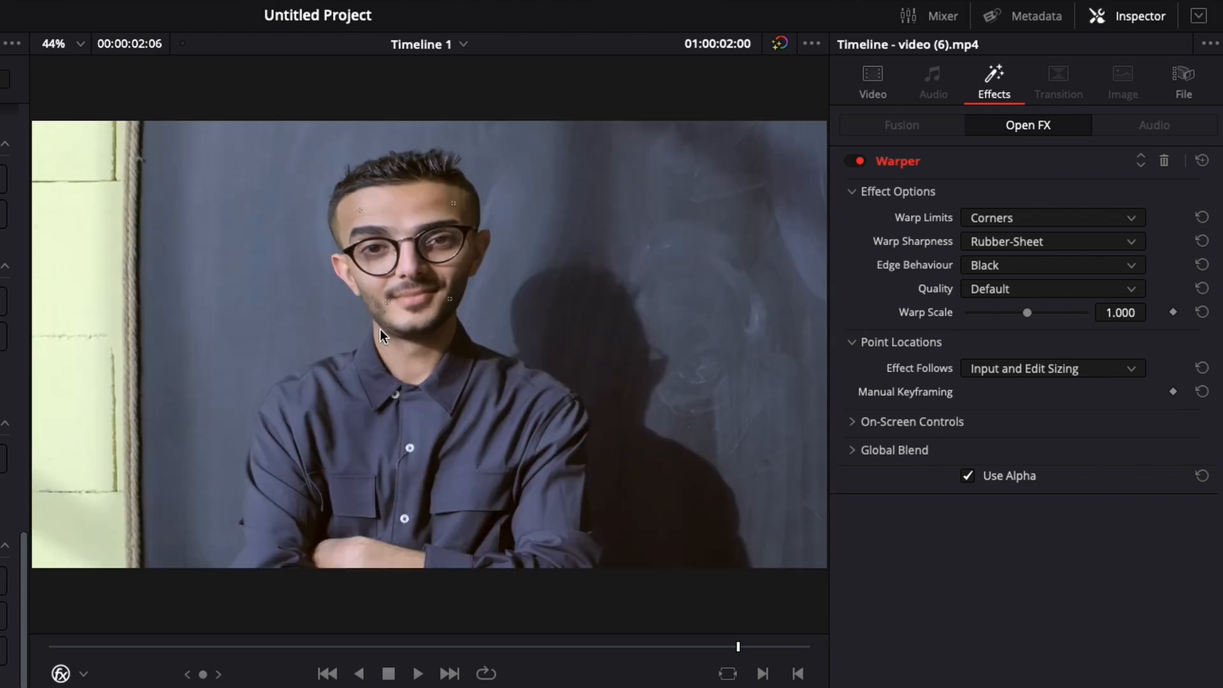
mouse_move(397, 235)
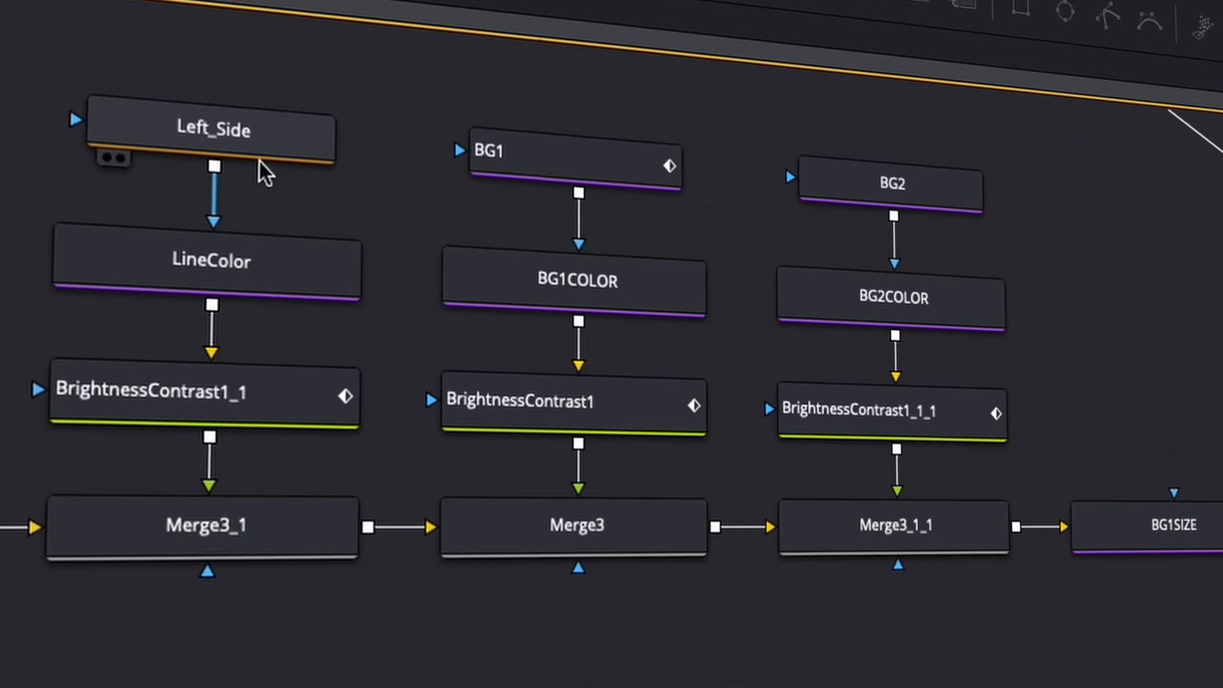
Step: Select the Left_Side node to reveal its icon dropdown of brand options
left_click(882, 85)
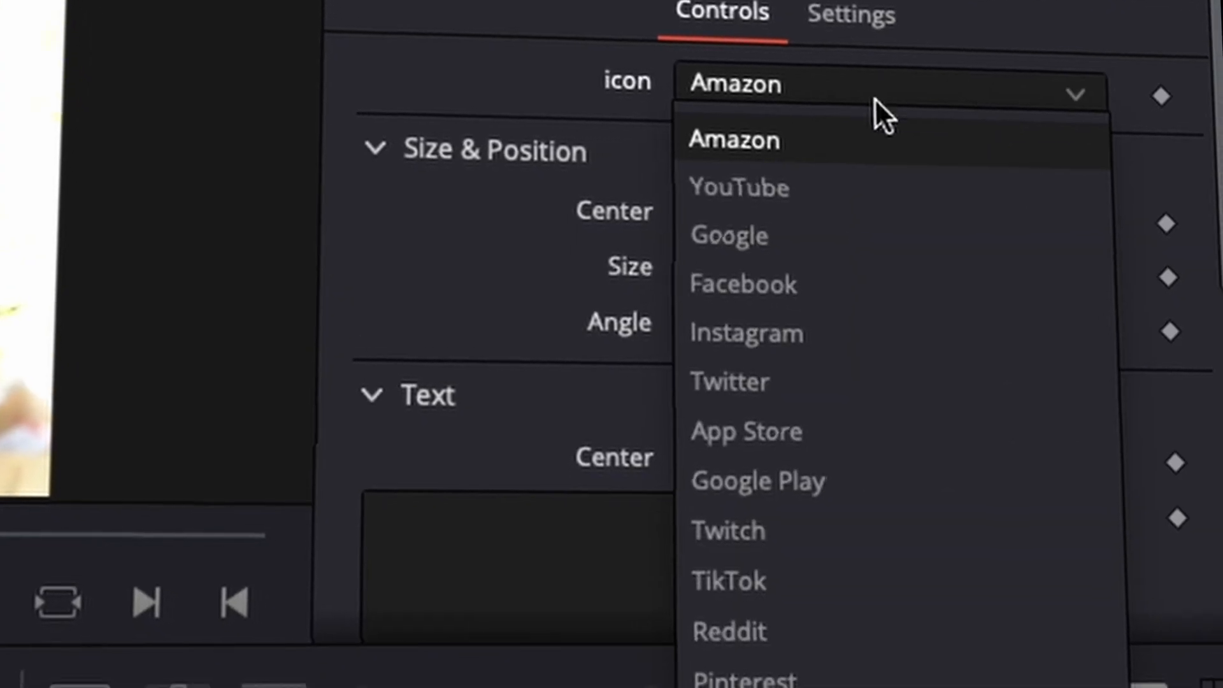